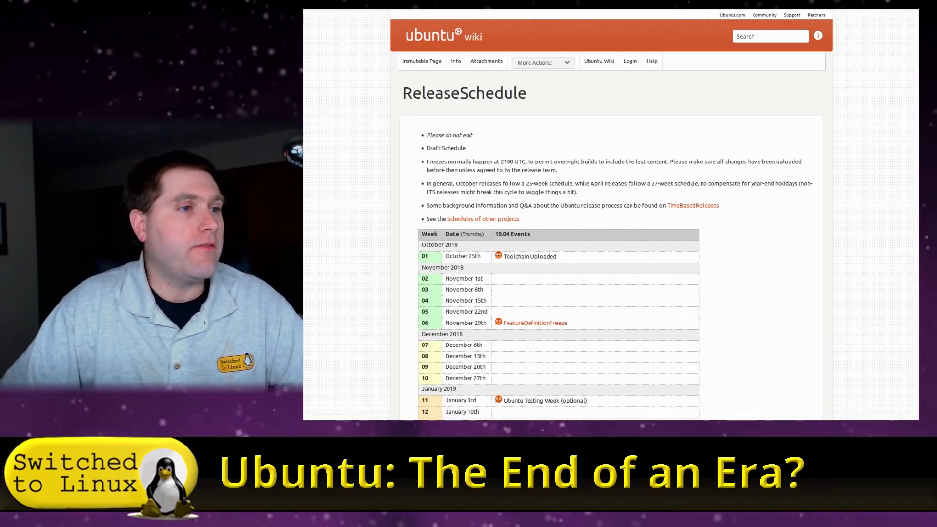
- Scroll the ReleaseSchedule page down to the April 2019 rows and the April 18th FinalRelease entry
scroll(down, 3)
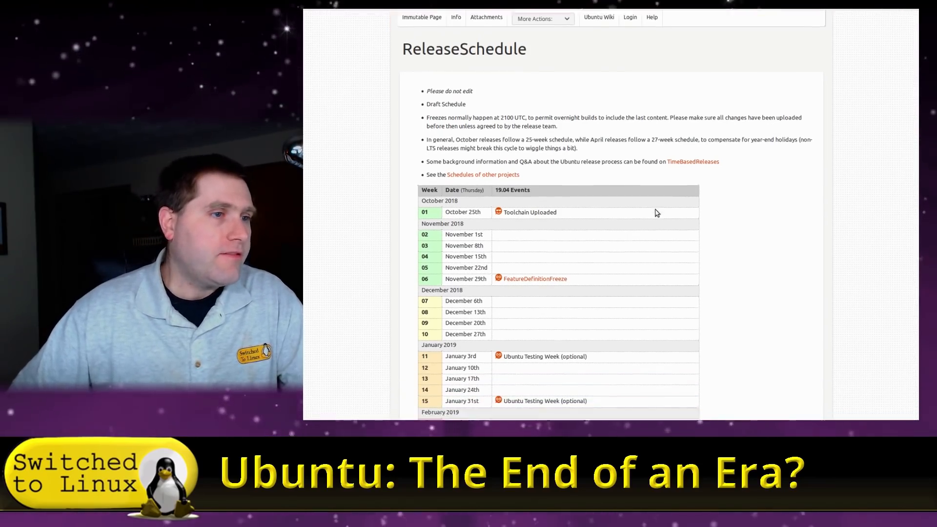
scroll(down, 3)
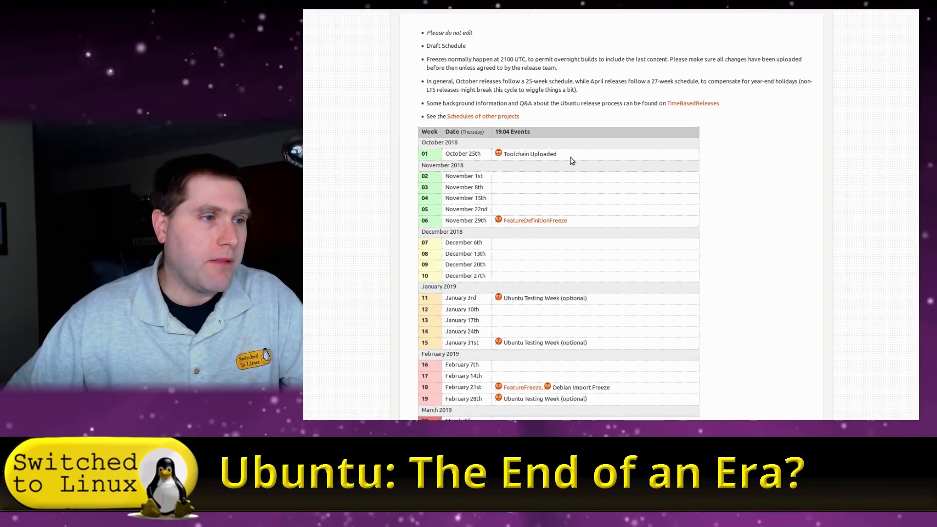
scroll(down, 3)
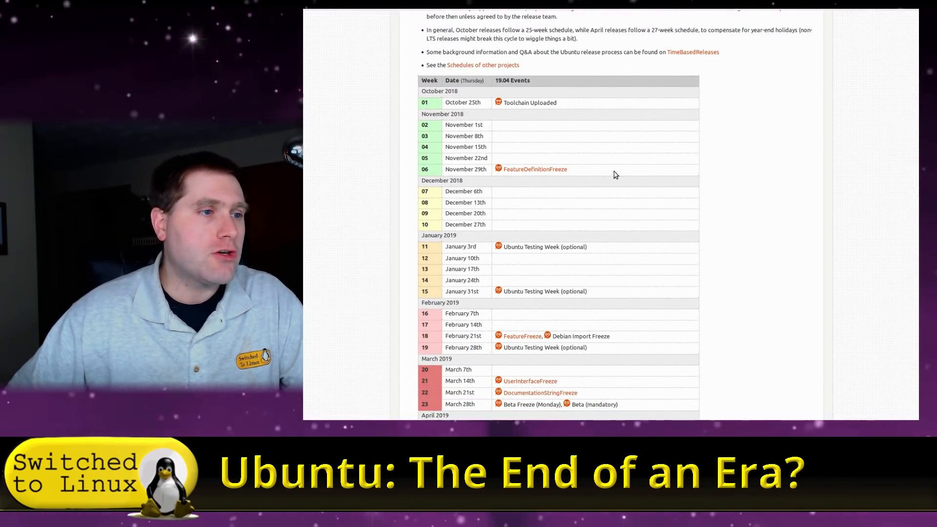
scroll(down, 3)
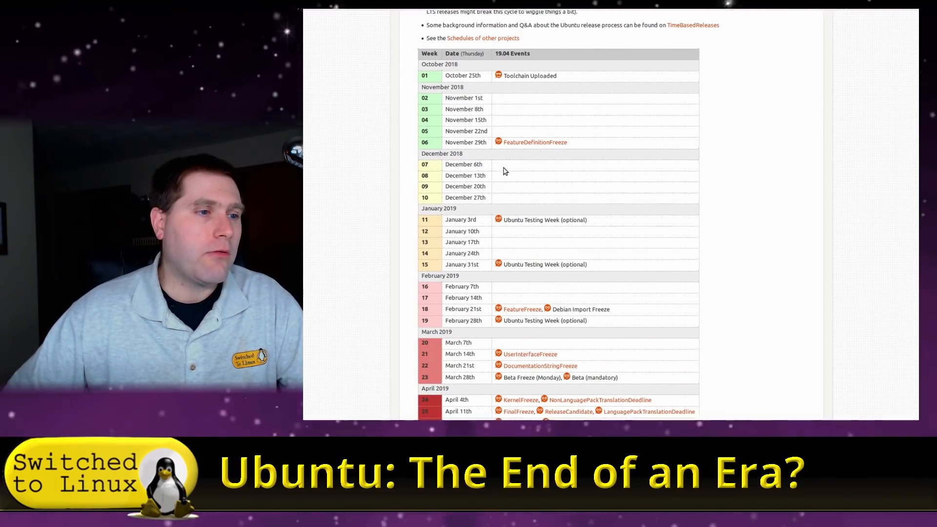
scroll(down, 3)
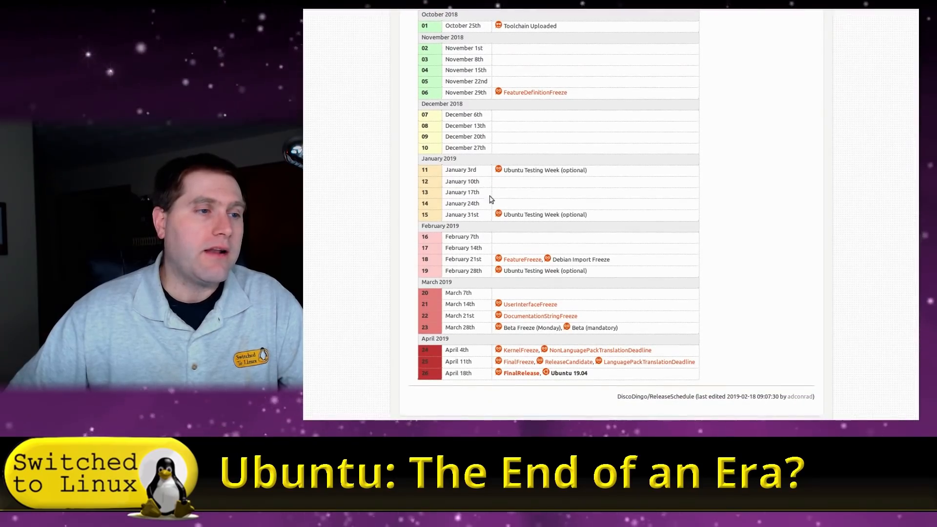
mouse_move(609, 181)
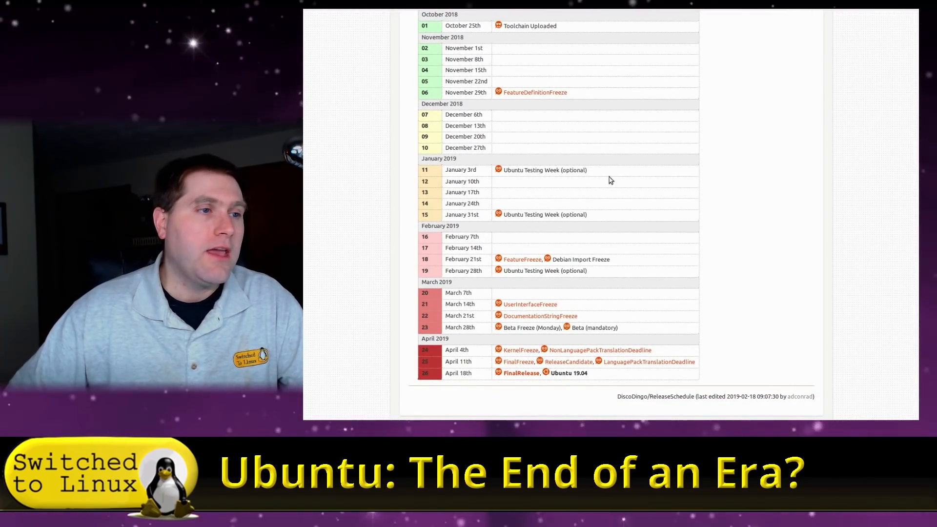
mouse_move(510, 120)
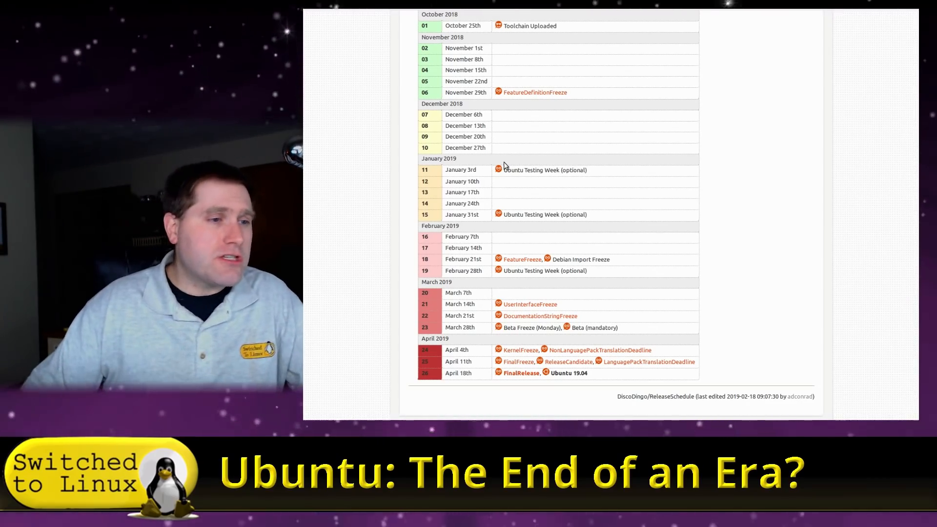
- Scroll to the very bottom of the schedule, showing its February 18, 2019 last-edited date
scroll(down, 3)
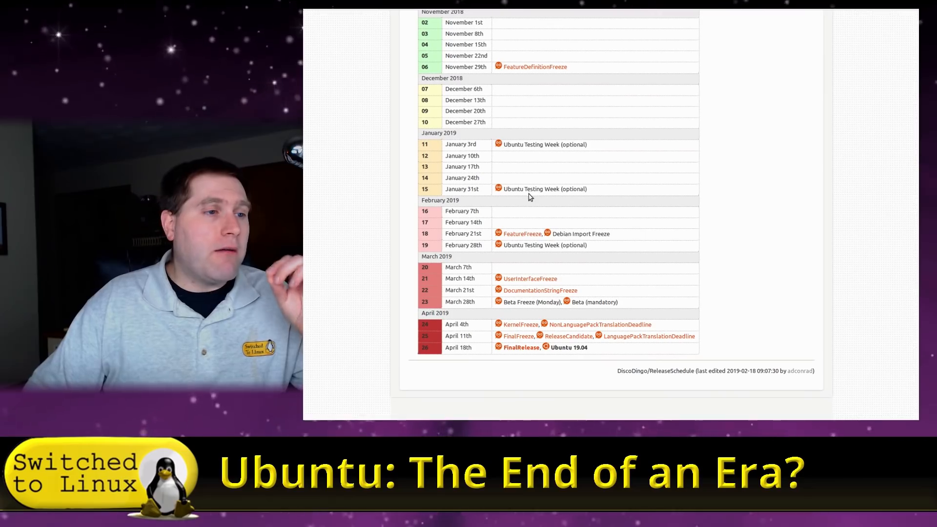
mouse_move(501, 234)
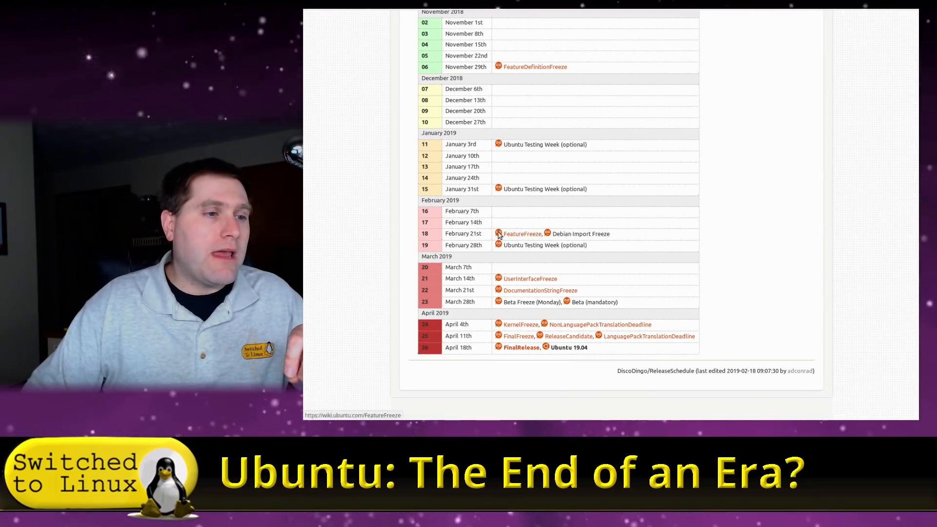
mouse_move(523, 241)
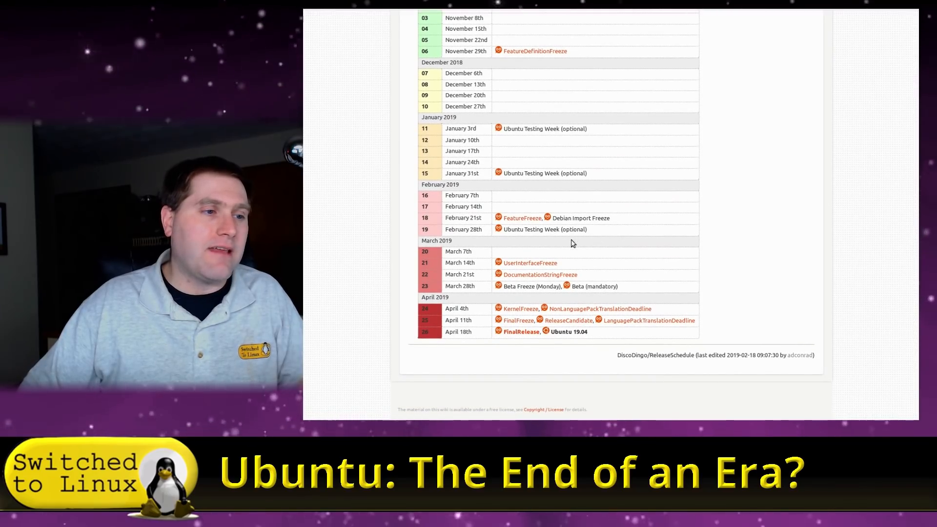
mouse_move(577, 270)
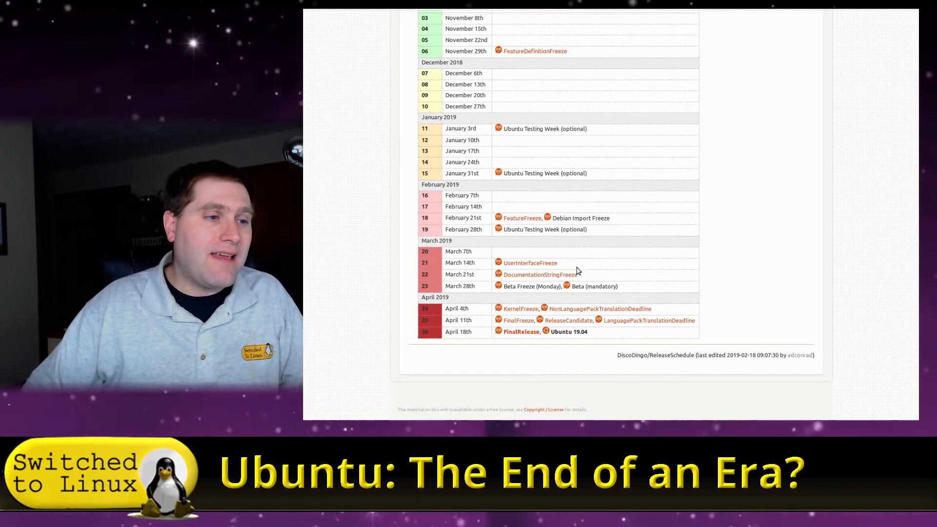
mouse_move(539, 274)
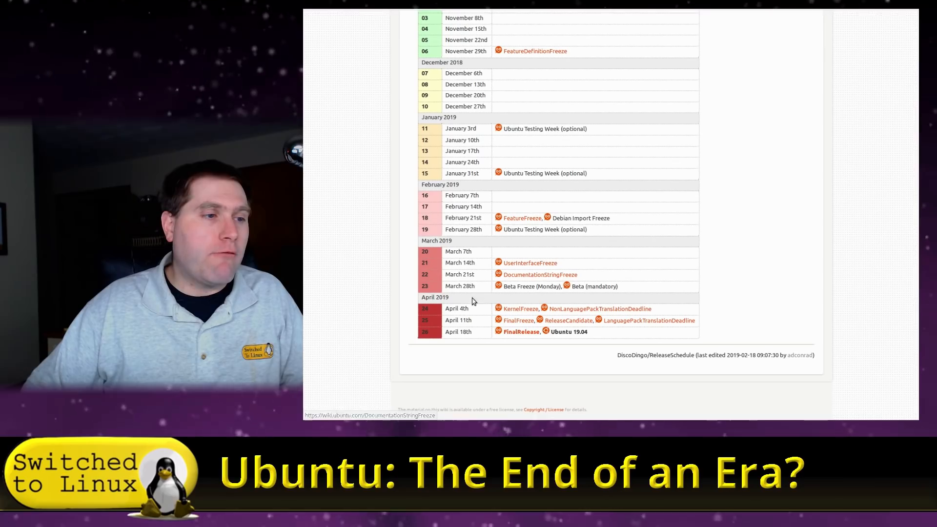
mouse_move(484, 293)
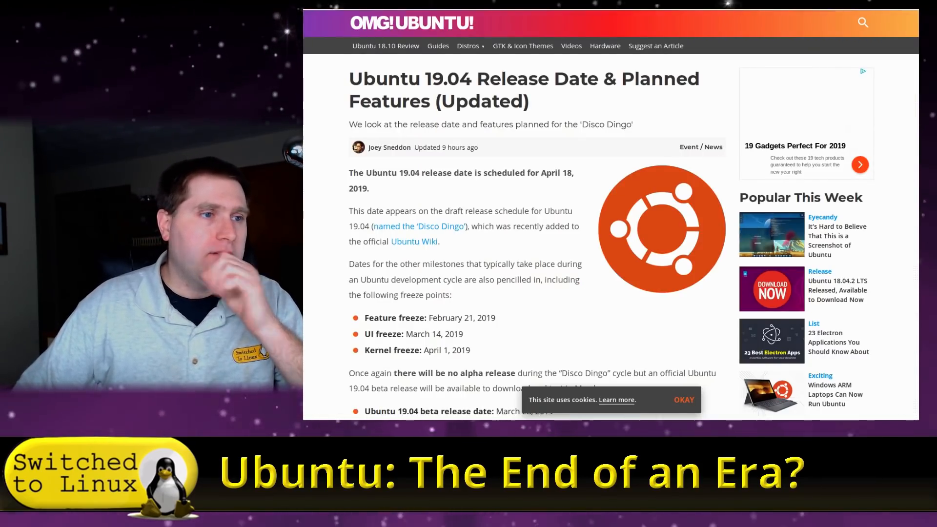
- Scroll down through the Ubuntu 19.04 article's planned features section
scroll(down, 3)
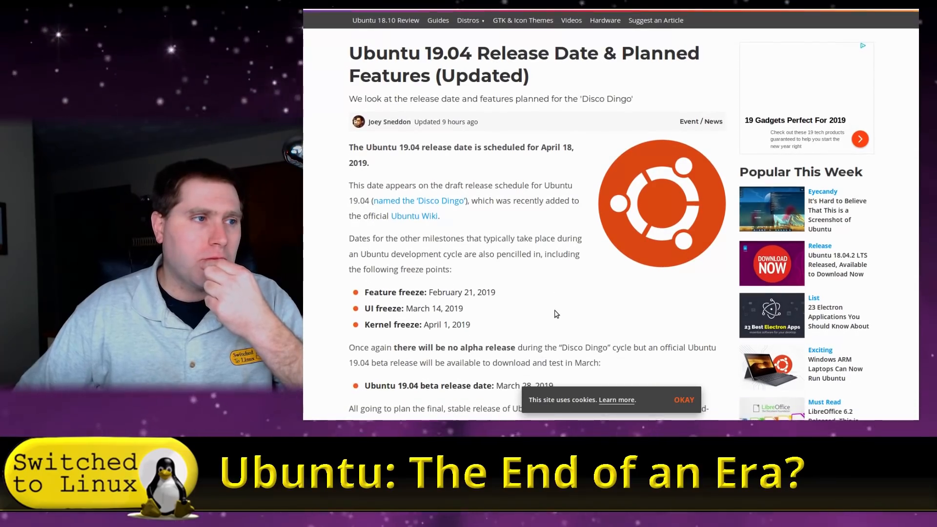
scroll(down, 3)
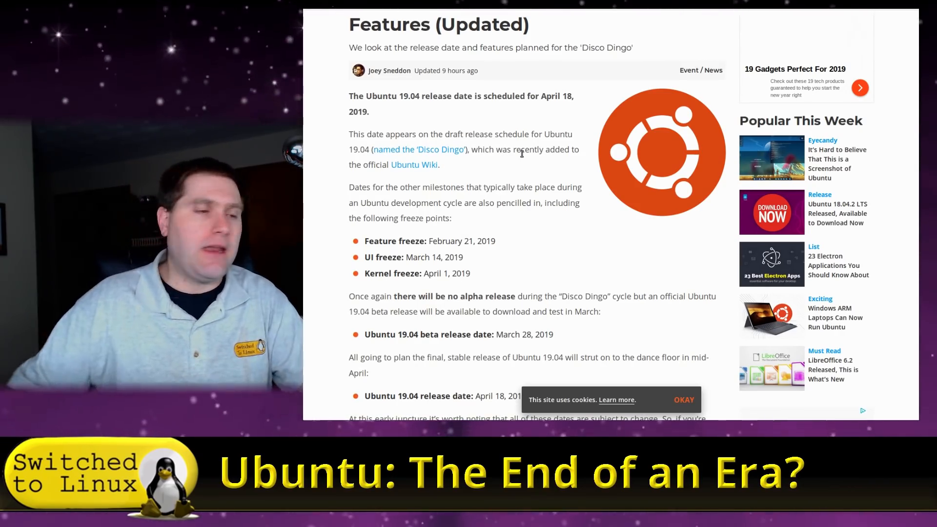
scroll(down, 3)
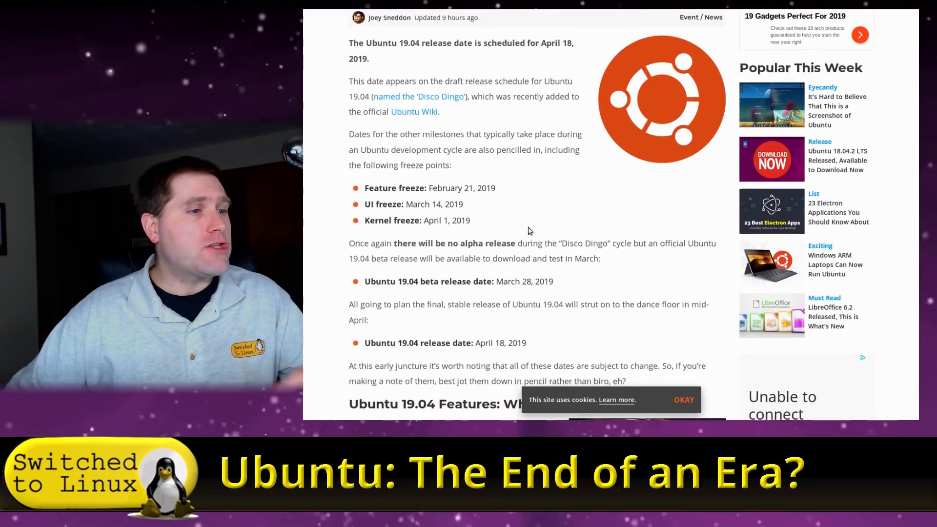
scroll(down, 3)
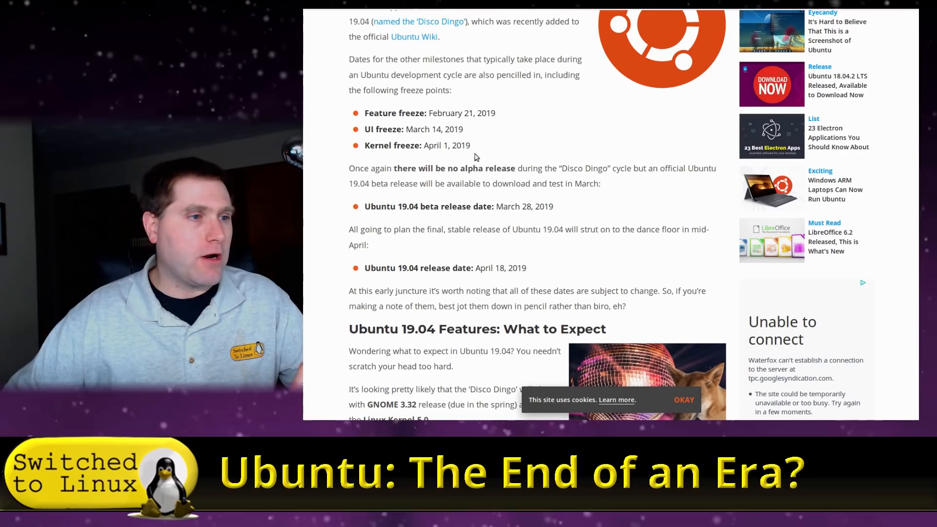
mouse_move(621, 179)
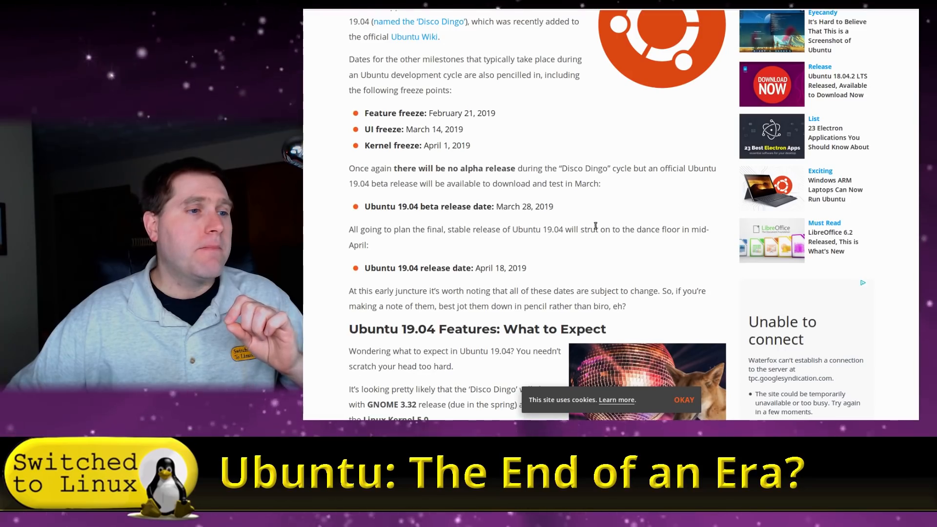
scroll(down, 3)
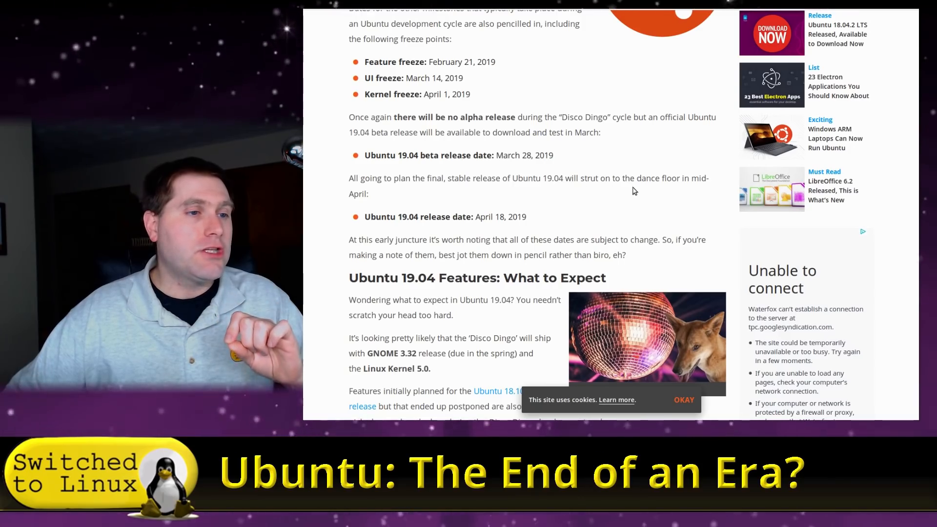
scroll(down, 3)
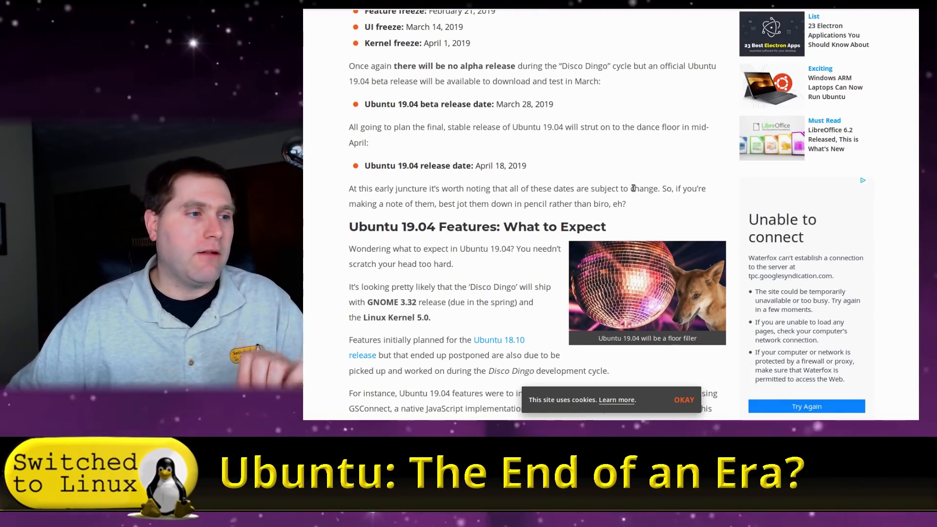
scroll(down, 3)
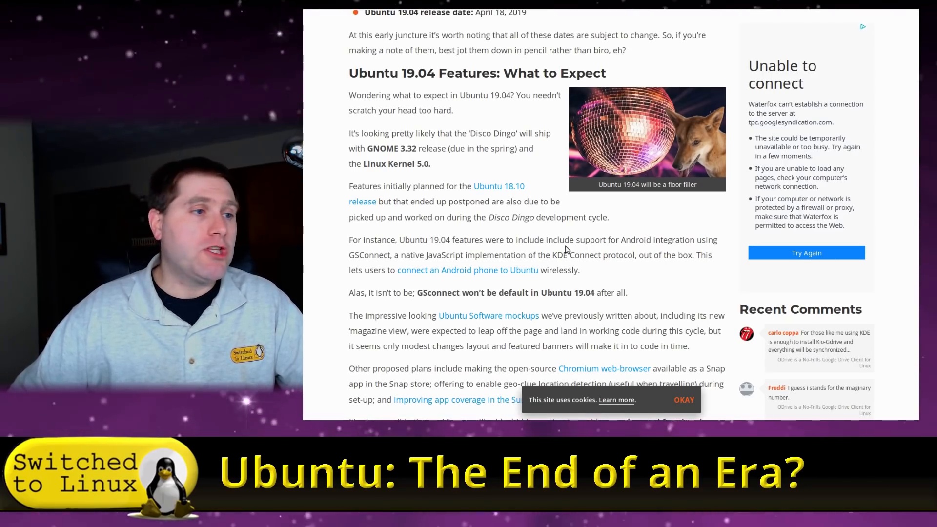
scroll(down, 3)
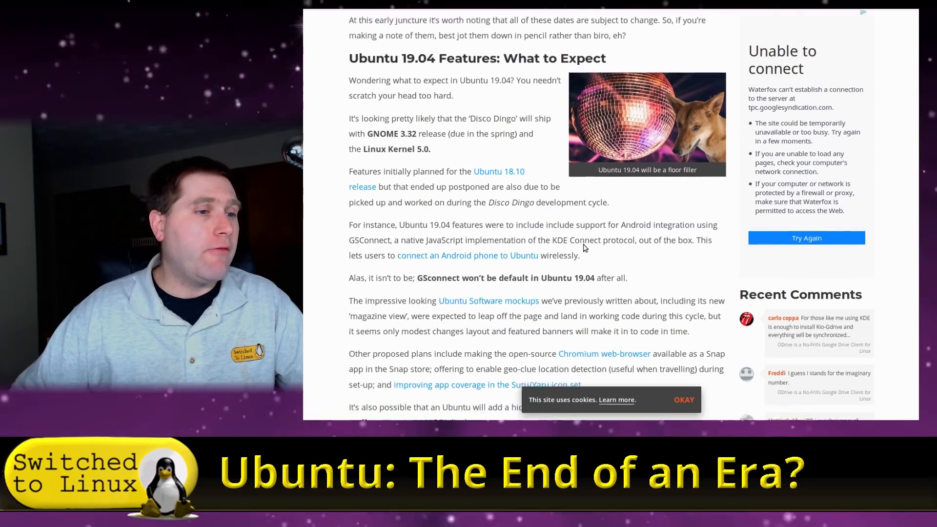
scroll(down, 3)
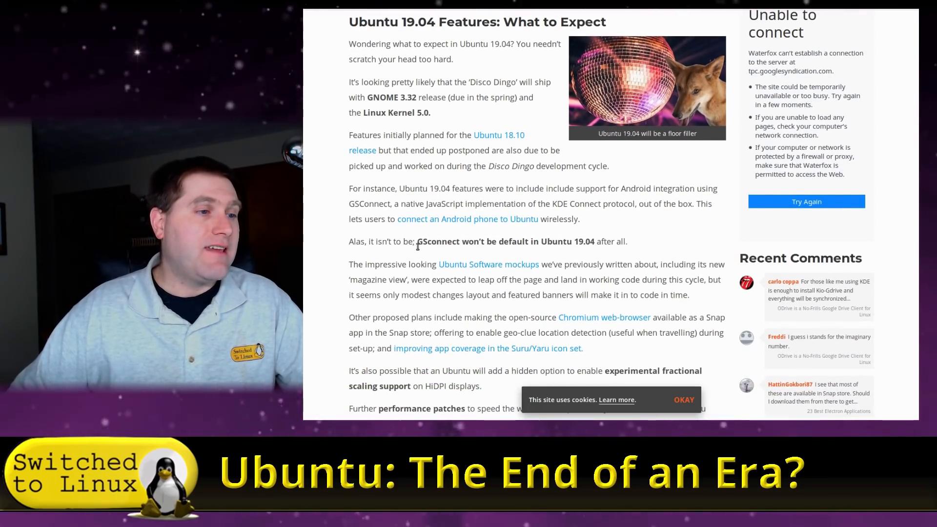
- Highlight the sentence saying GSconnect won't be default and read on past it
drag(417, 241, 501, 241)
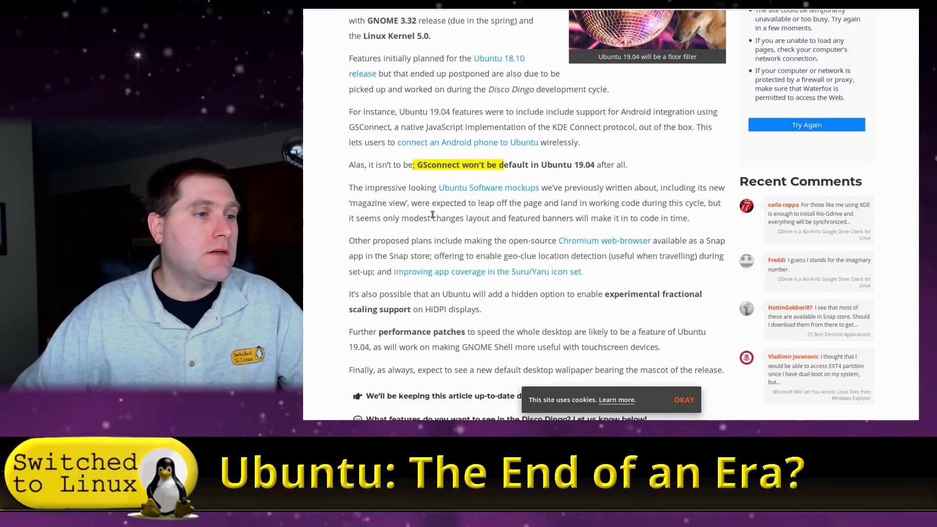
scroll(down, 3)
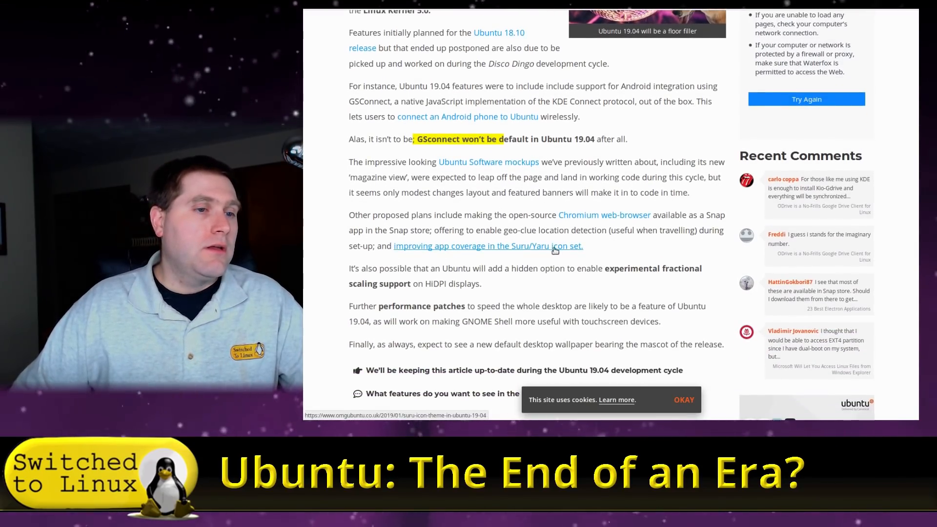
scroll(down, 3)
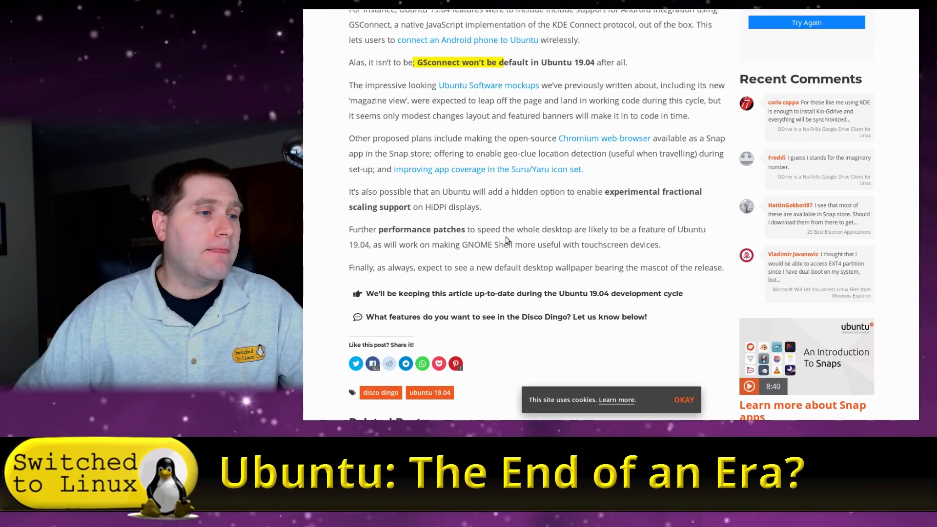
scroll(down, 3)
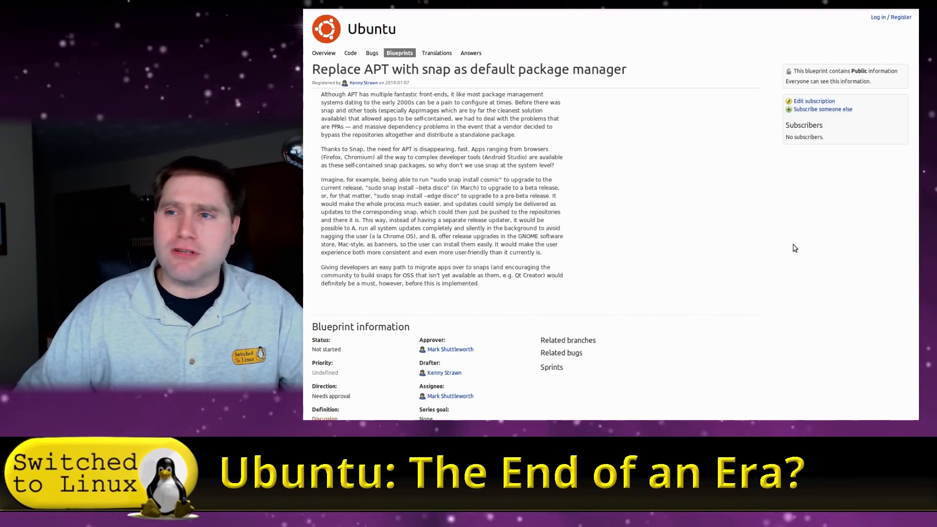
mouse_move(687, 253)
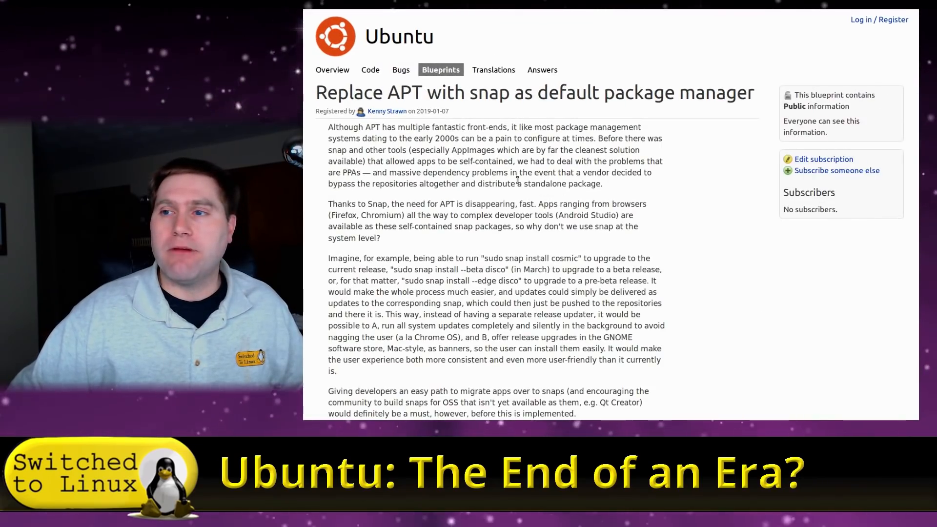
- Scroll the 'Replace APT with snap' blueprint so its full description is visible
scroll(down, 3)
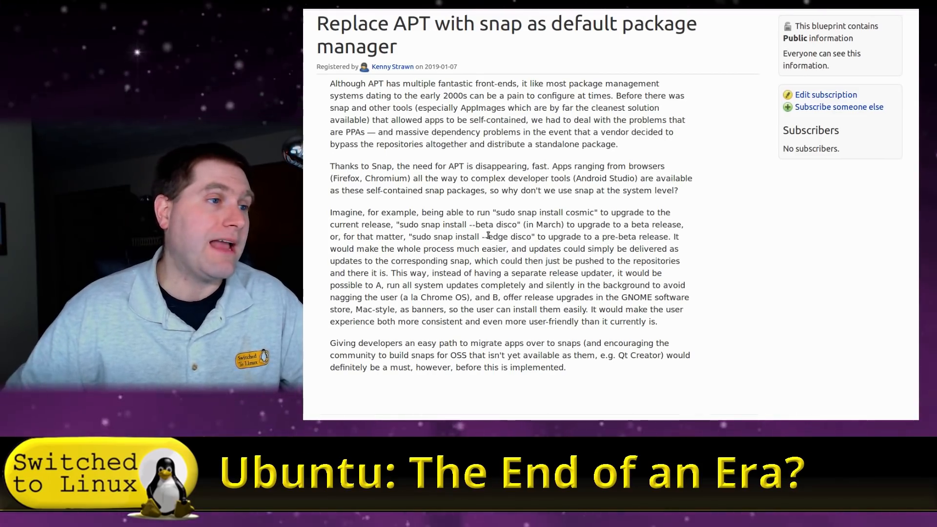
- Scroll further down the blueprint page before moving to the Snap Store security post
scroll(down, 3)
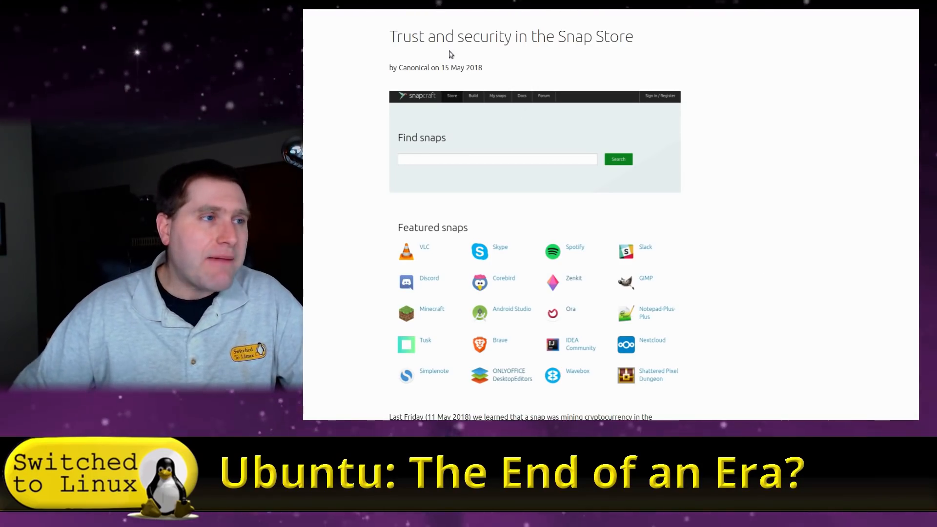
- Scroll the Snap Store security post down to its Software reviews section
scroll(down, 3)
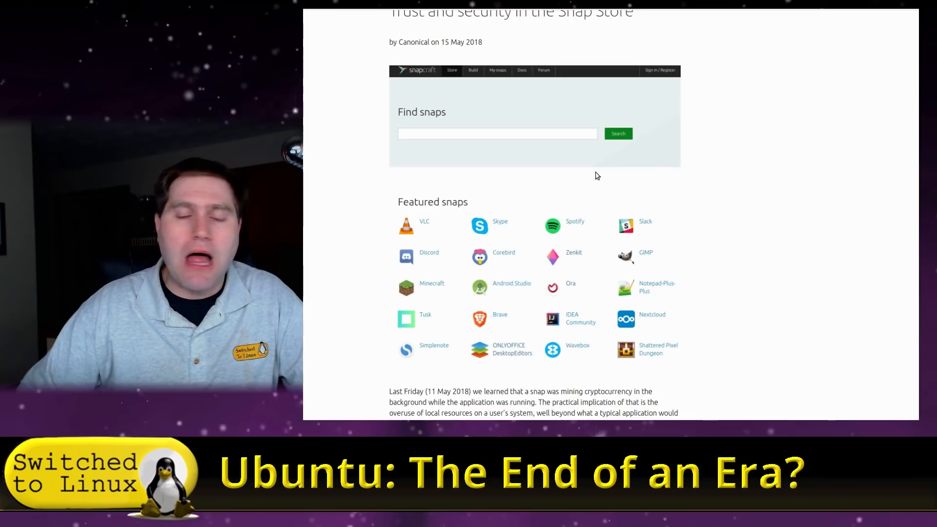
scroll(down, 3)
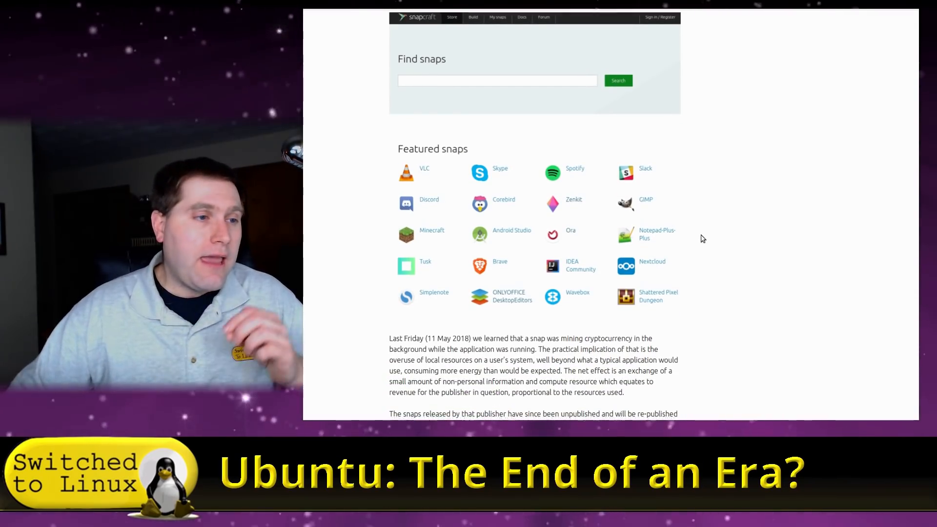
scroll(down, 3)
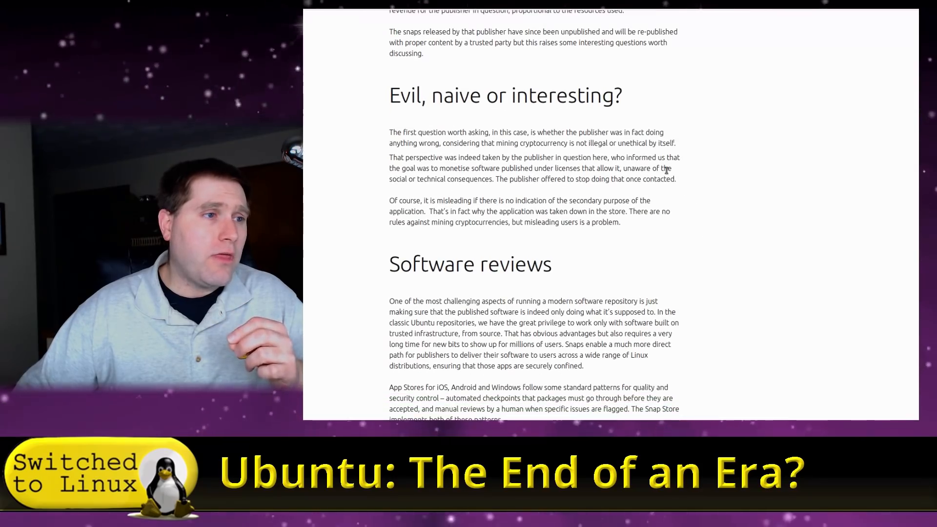
scroll(down, 3)
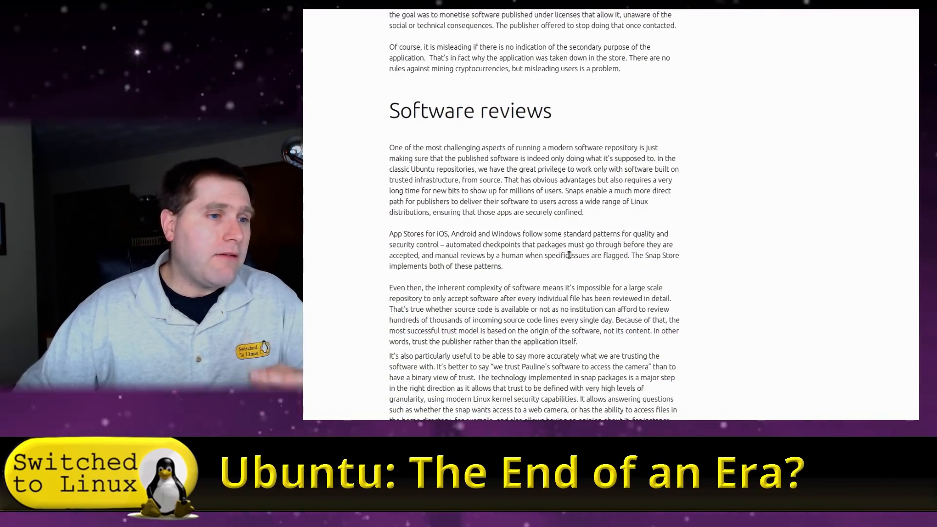
scroll(down, 3)
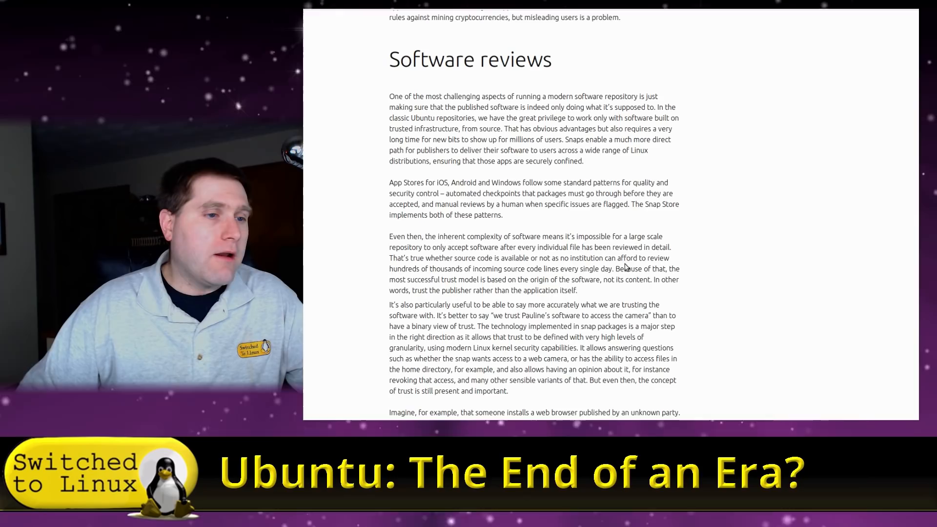
scroll(down, 3)
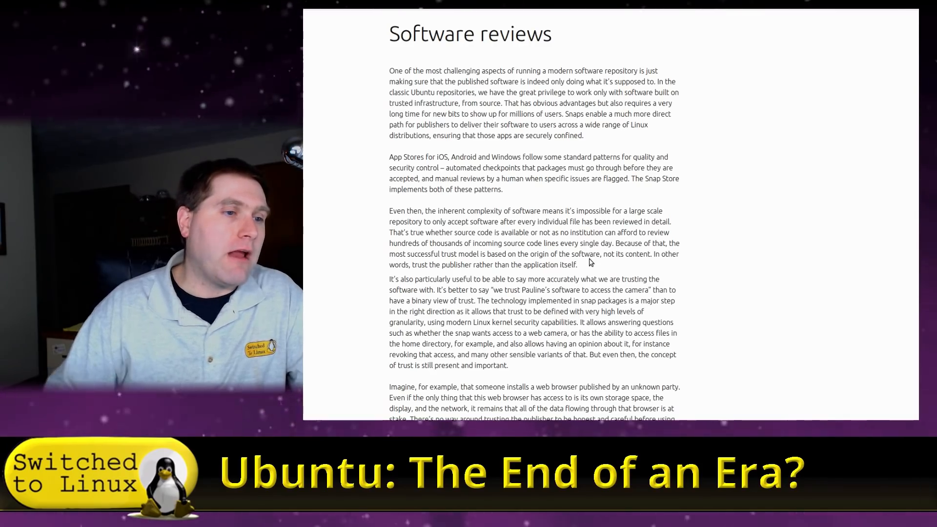
mouse_move(555, 263)
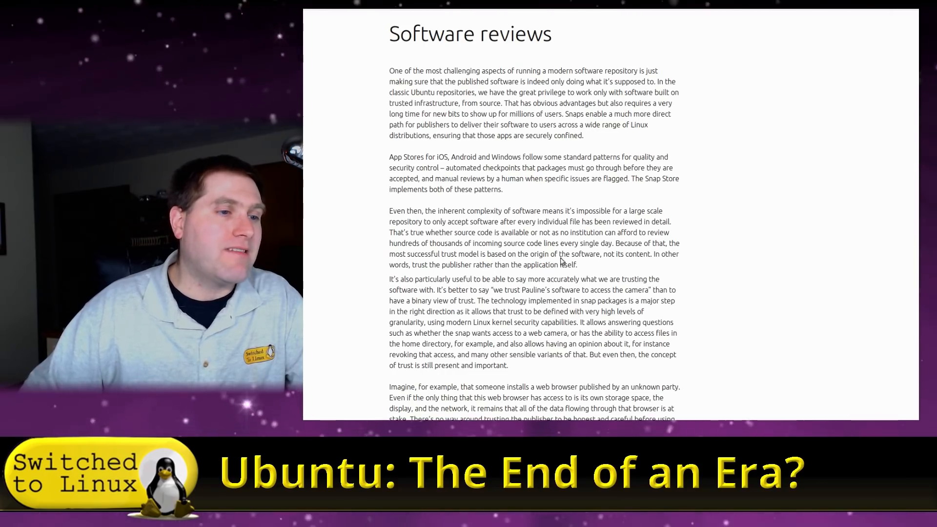
- Highlight the 'trust the publisher rather than the application itself' sentence
drag(569, 254, 650, 253)
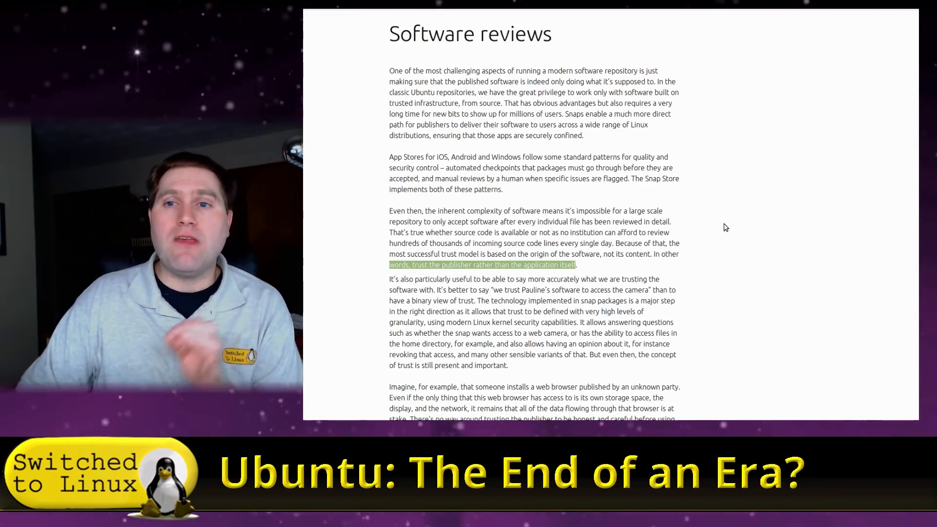
mouse_move(686, 254)
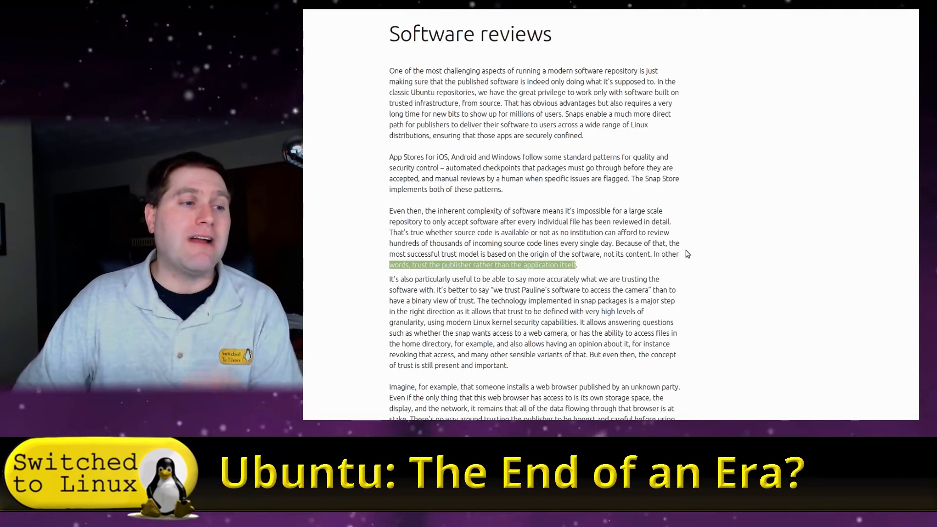
scroll(down, 3)
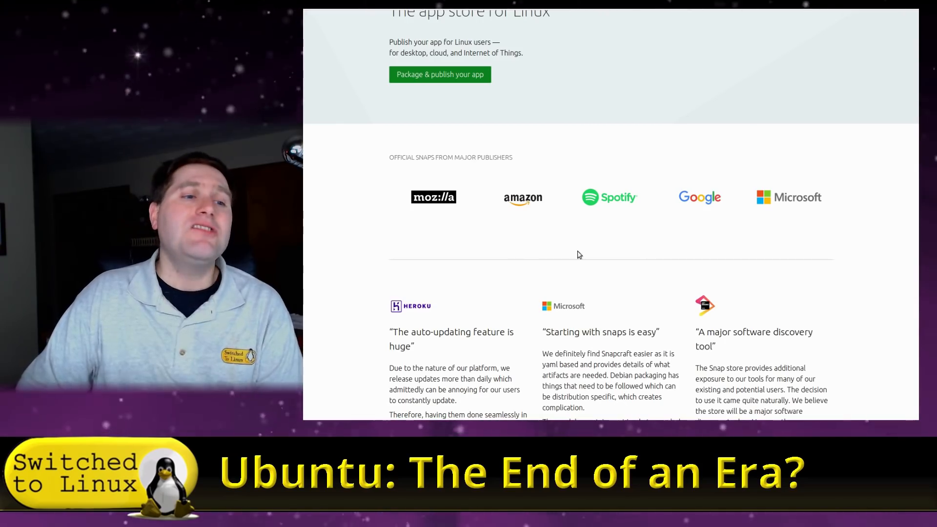
mouse_move(811, 219)
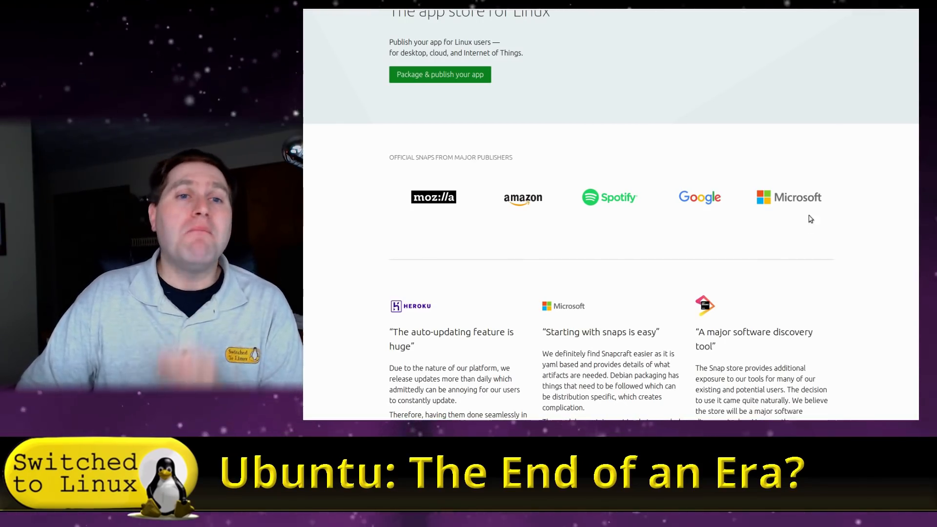
mouse_move(817, 220)
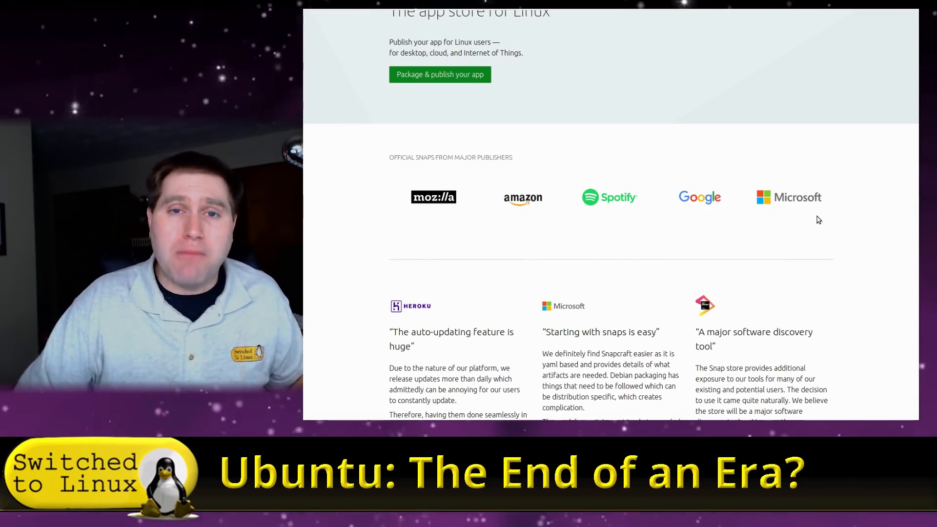